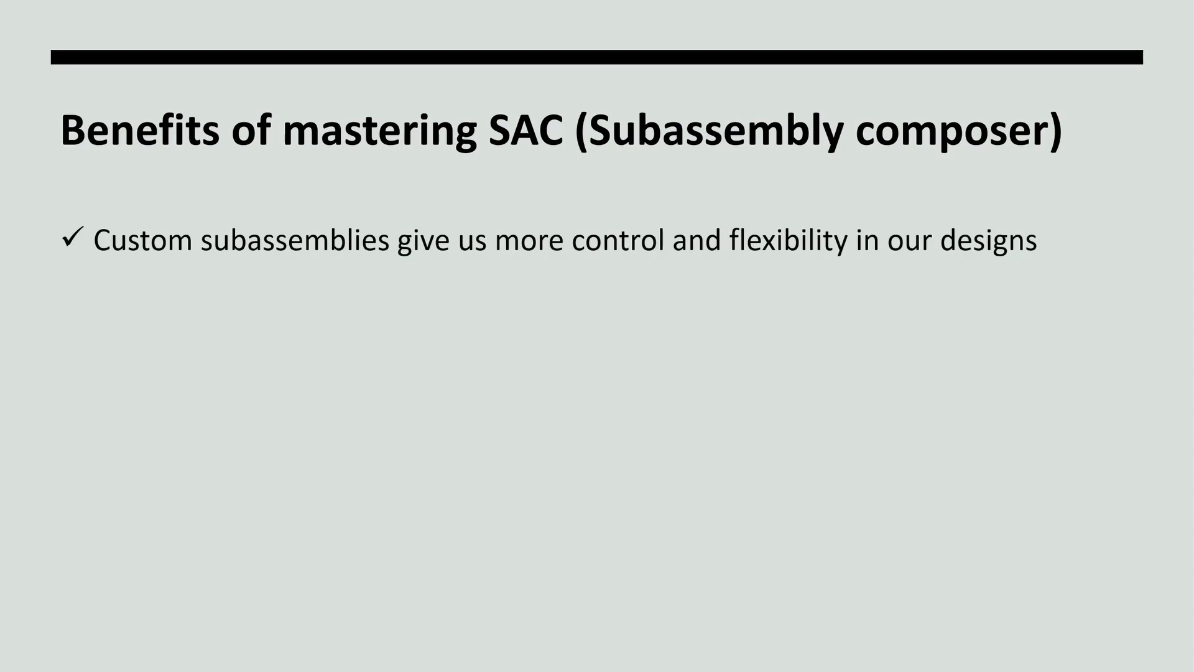
{"action": "type", "text": "Accuracy"}
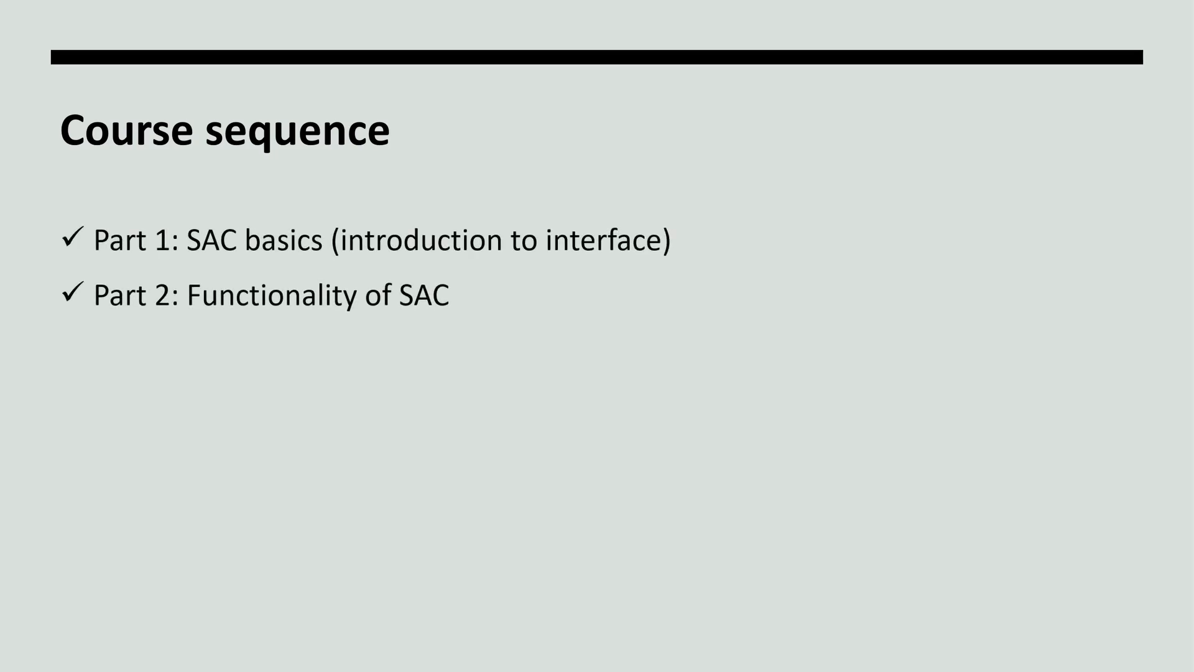
{"action": "type", "text": "Part 3: My own approach of creating custom subassemblies"}
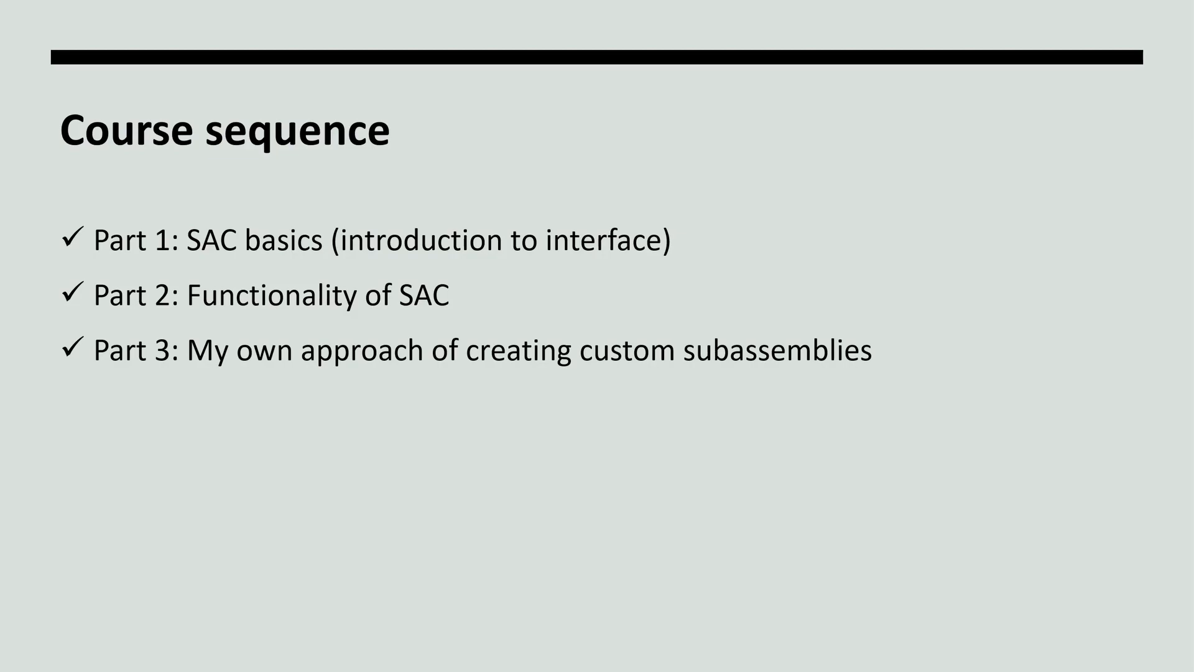